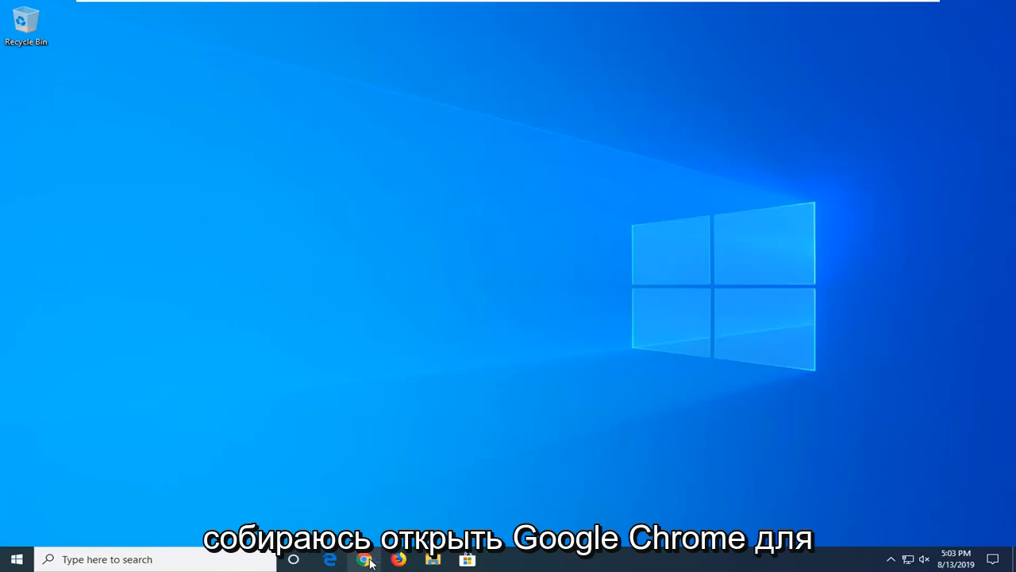
Launch Chrome from the taskbar and go to google.com
click(365, 560)
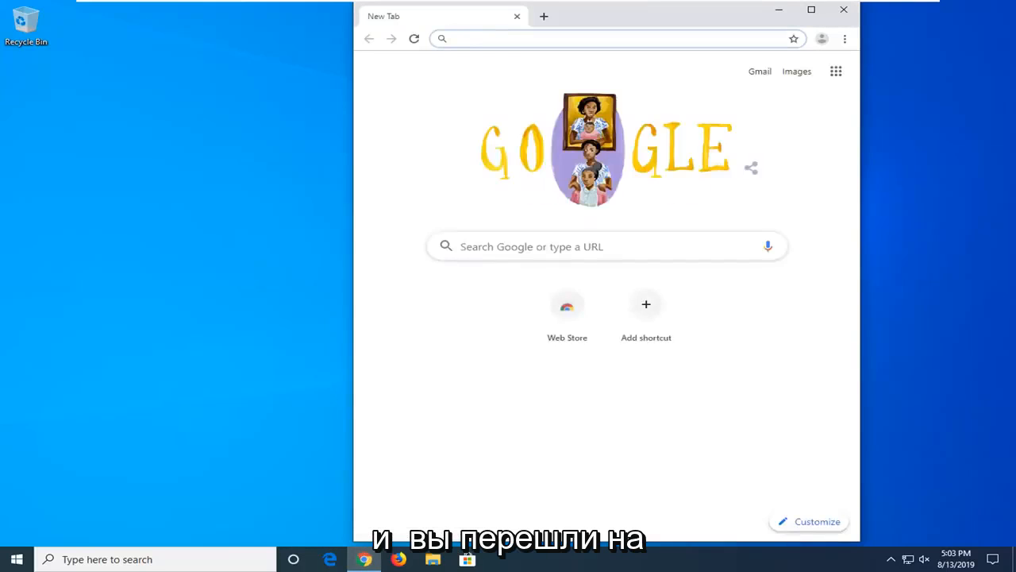
text(google.com)
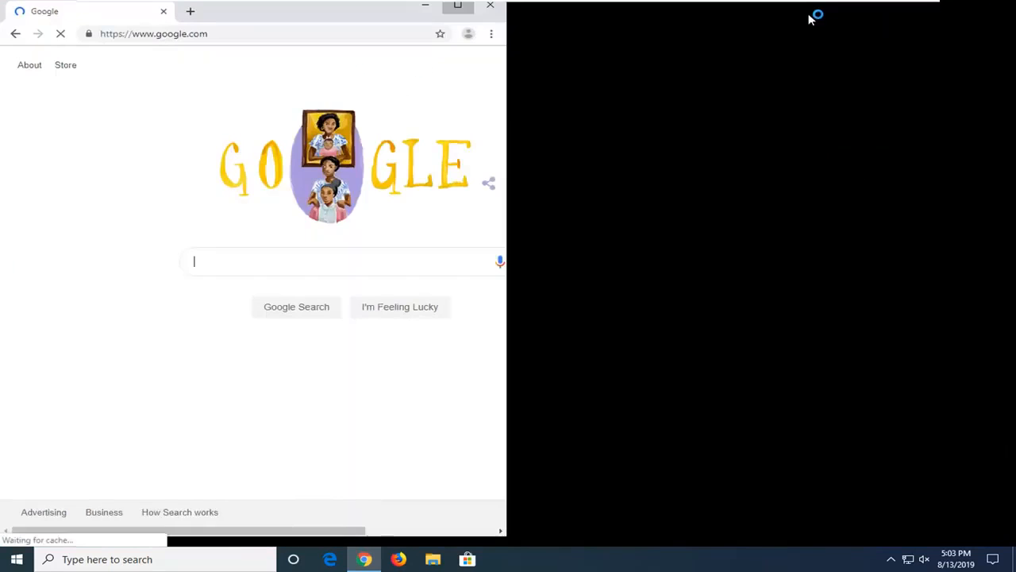
mouse_move(435, 196)
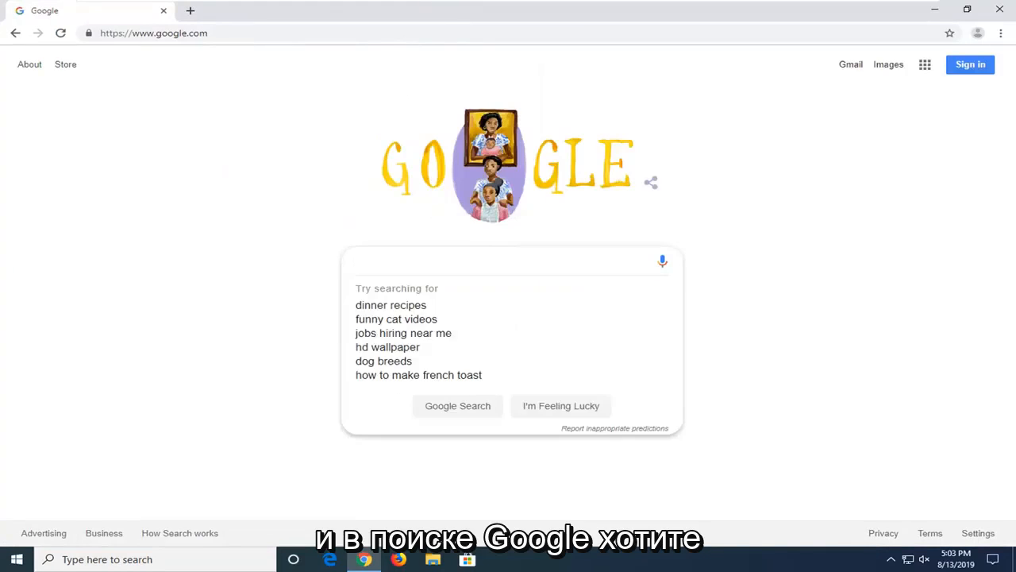
Search Google for 'directx end user runtime web installer' and open the first Microsoft result
text(directx end)
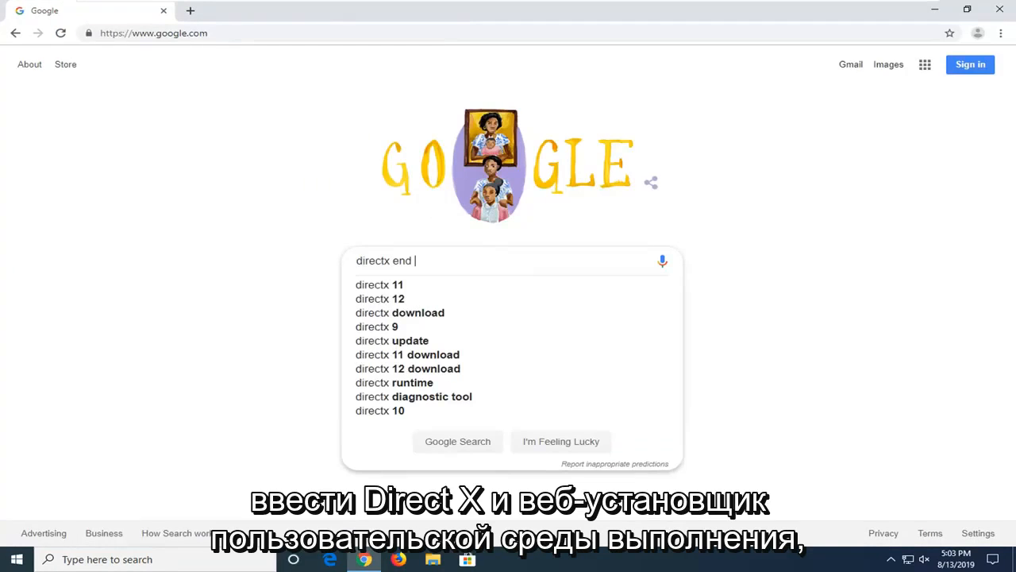
text(user)
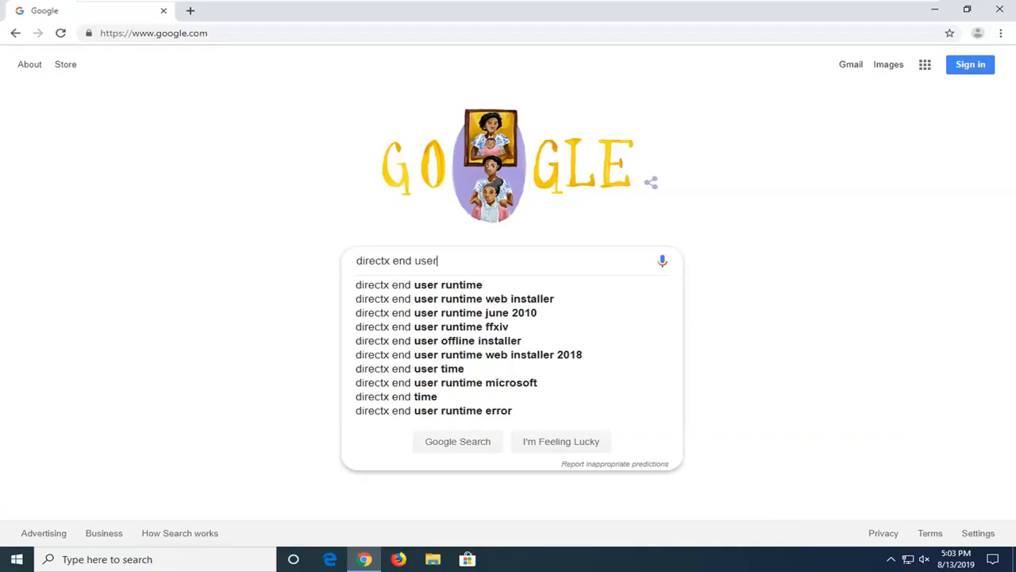
text(runtimke web installer)
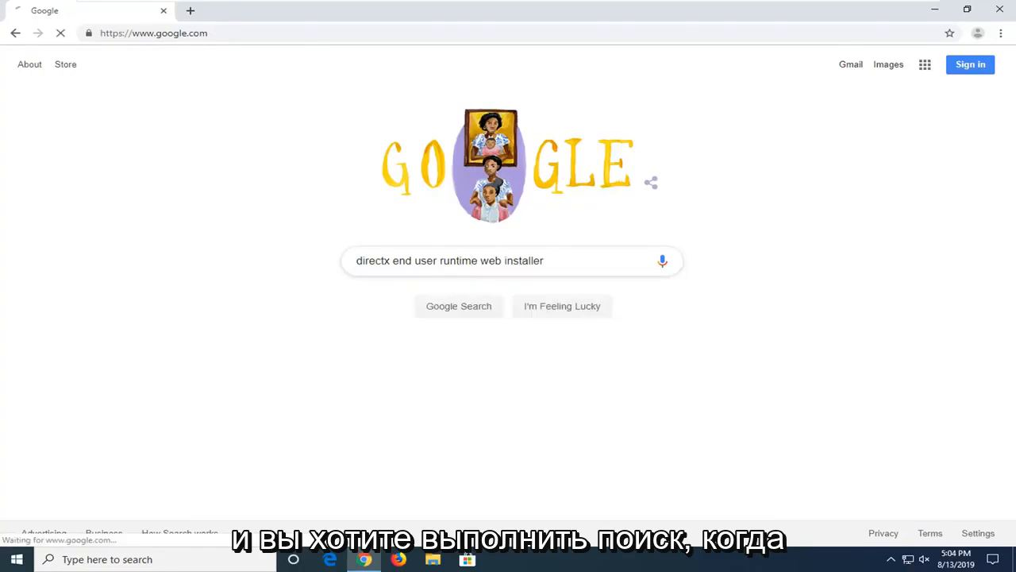
click(458, 306)
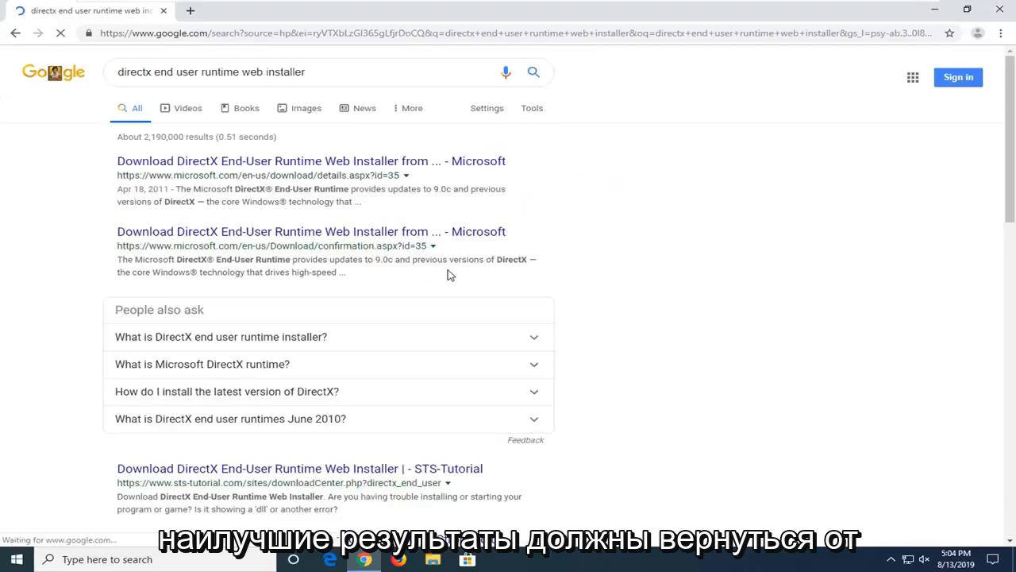
click(310, 160)
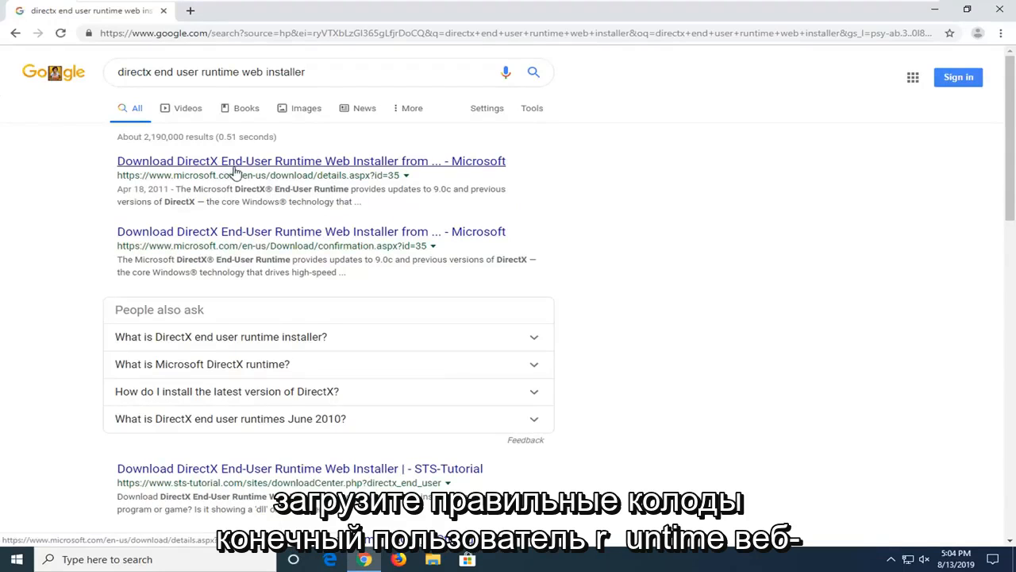
click(312, 161)
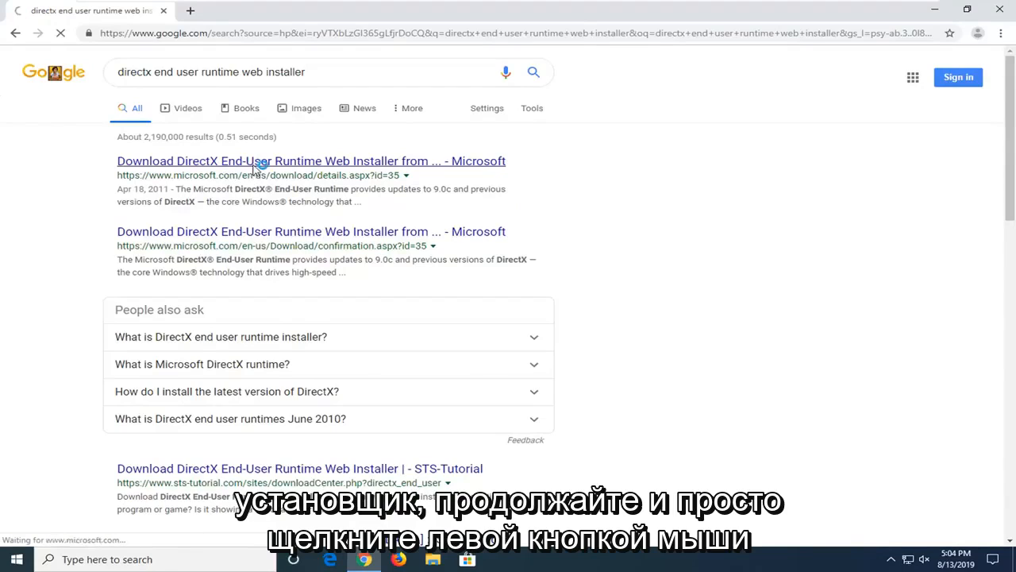
Download dxwebsetup.exe from Microsoft's DirectX End-User Runtime page
click(311, 160)
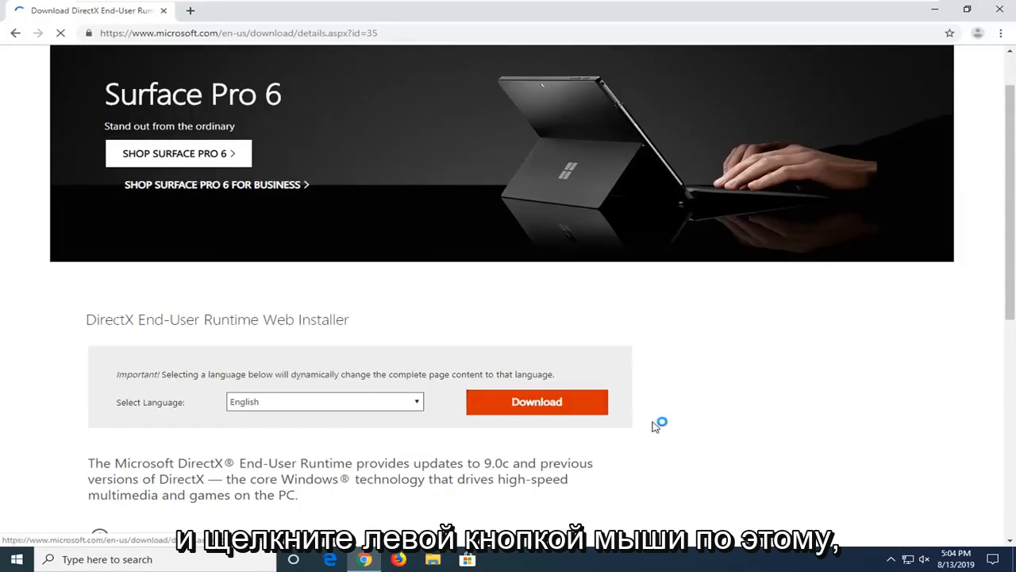
click(536, 401)
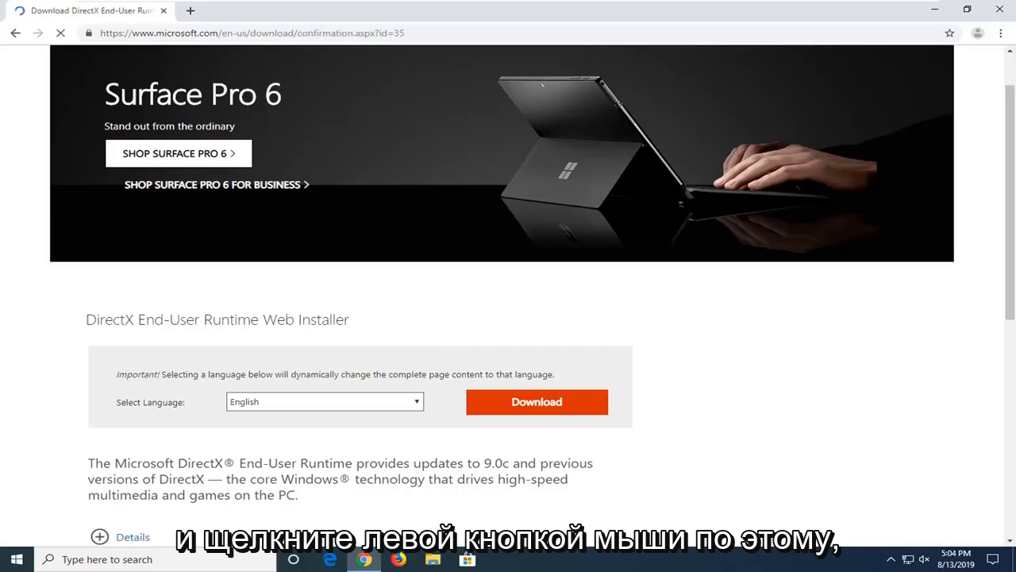
click(537, 401)
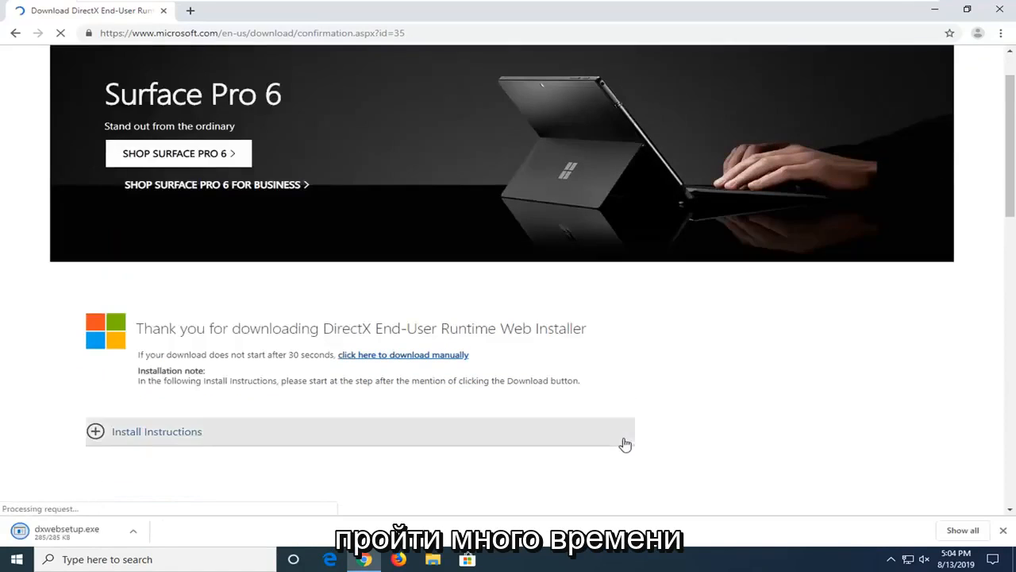
scroll(down, 3)
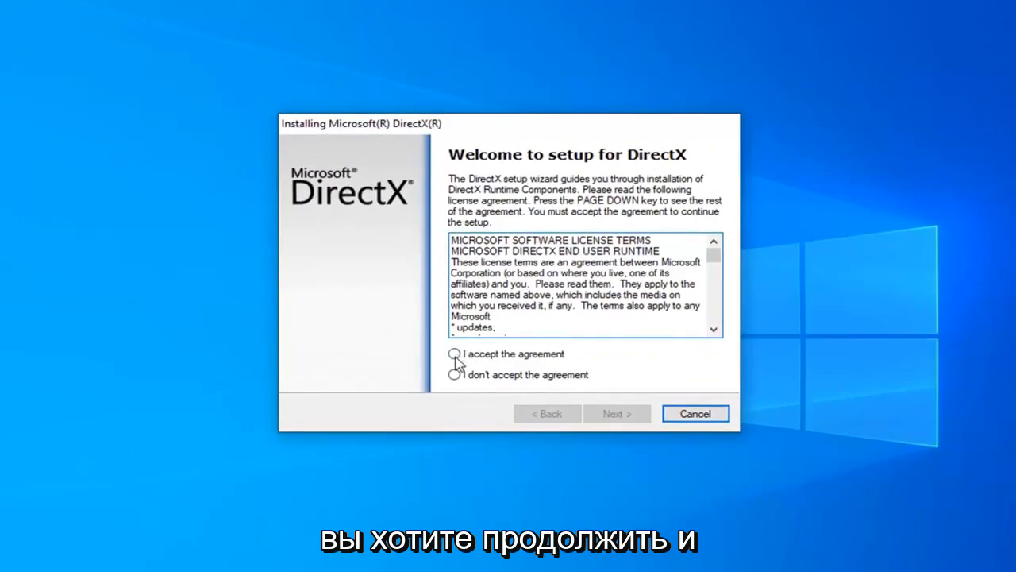
Accept the DirectX license, uncheck the Bing Bar offer and proceed to the 44.1 MB component page
click(454, 353)
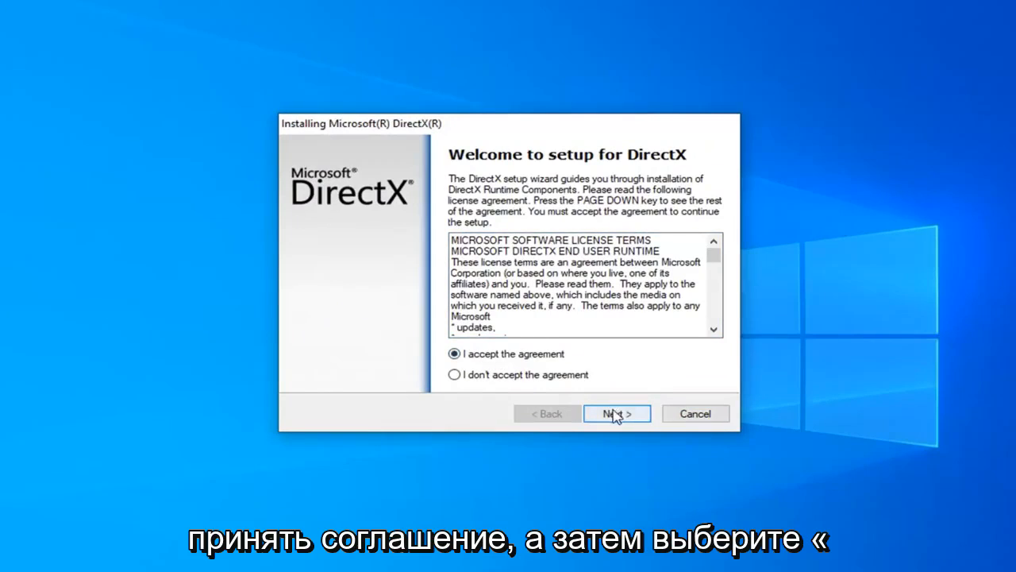
click(617, 413)
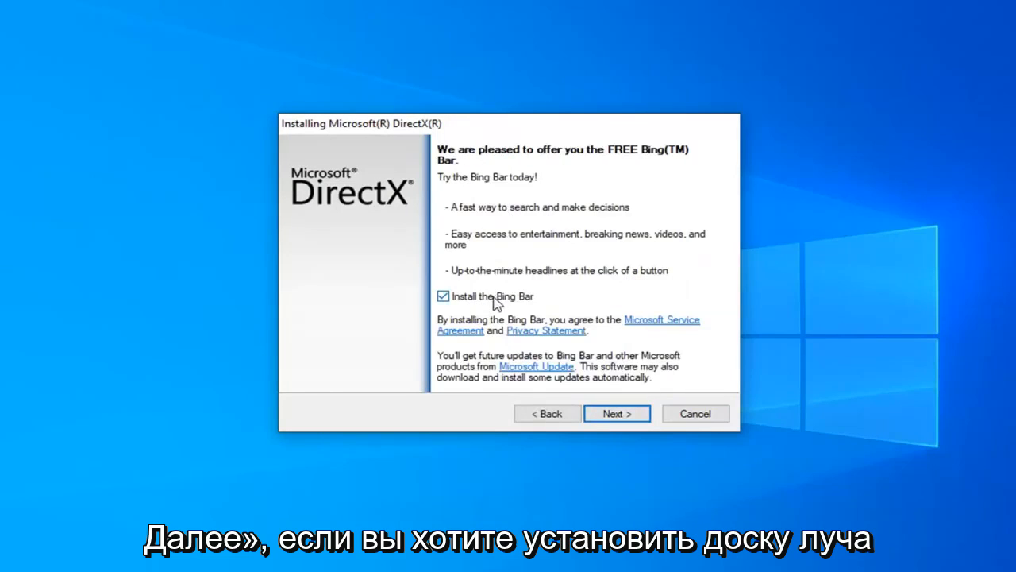
click(443, 296)
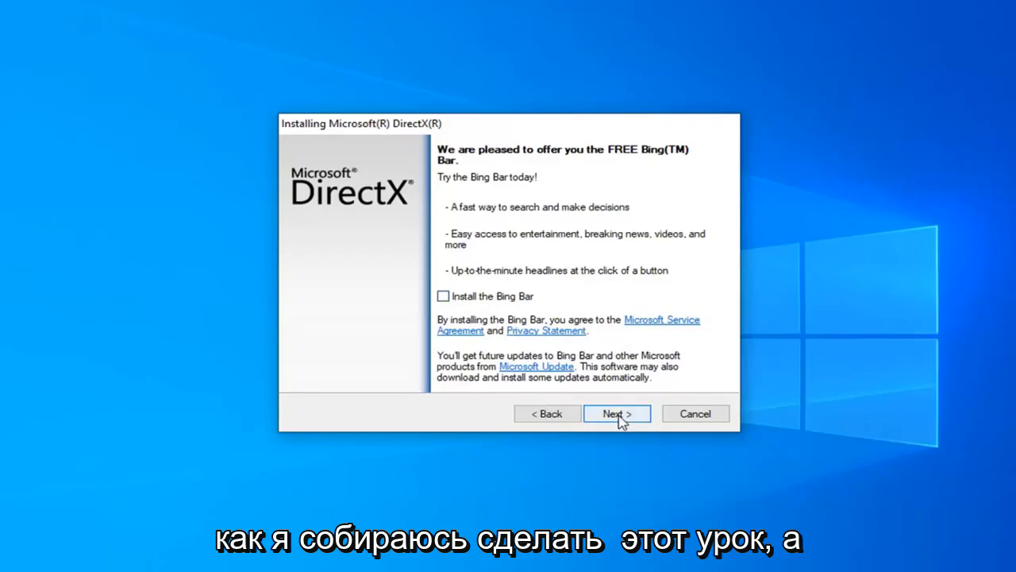
click(617, 414)
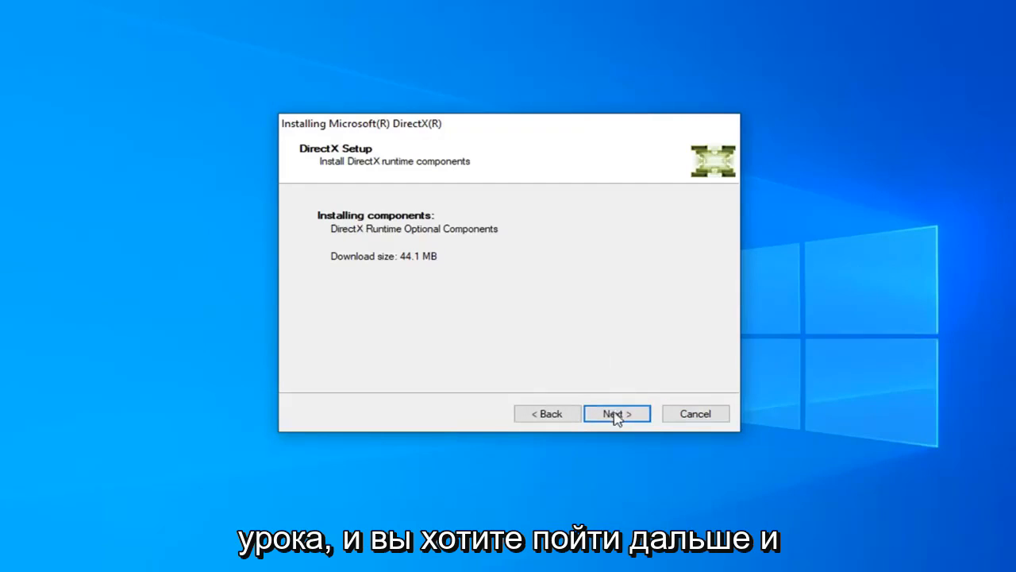
Install the DirectX runtime components and finish the completed setup wizard
click(617, 413)
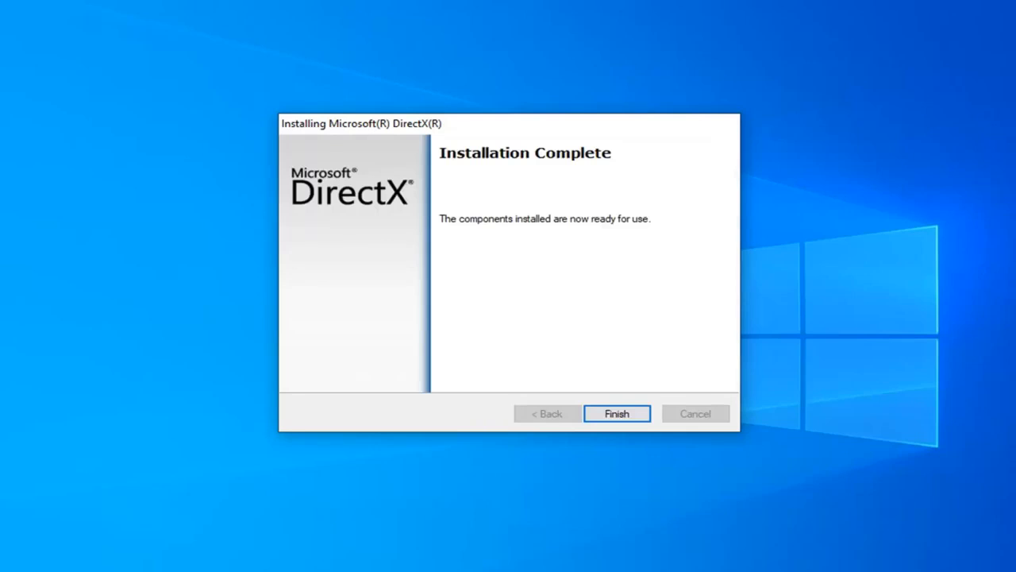
click(617, 413)
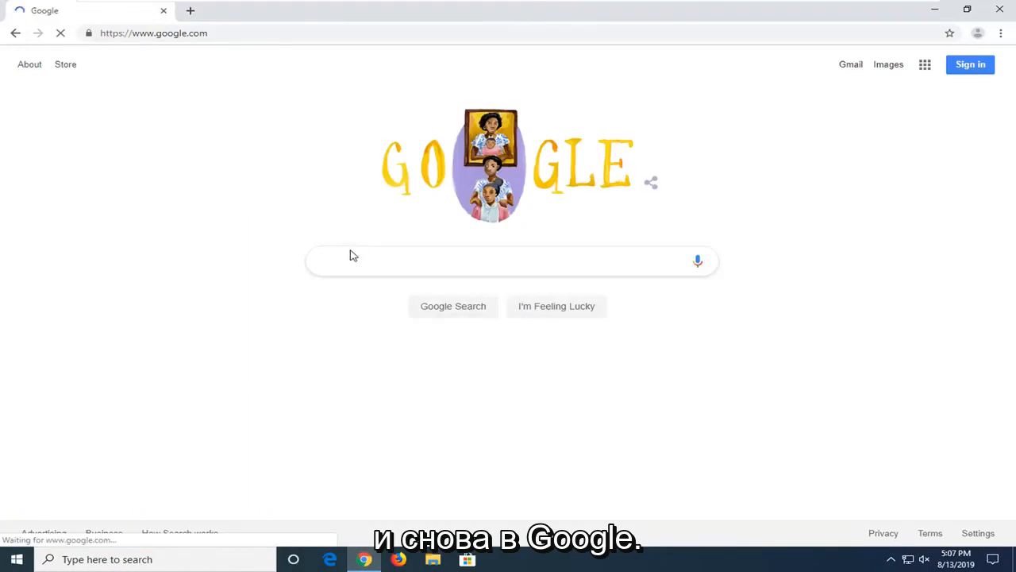
Search Google for '.net framework' to reach Microsoft's Download .NET Framework page
text(.net frsam)
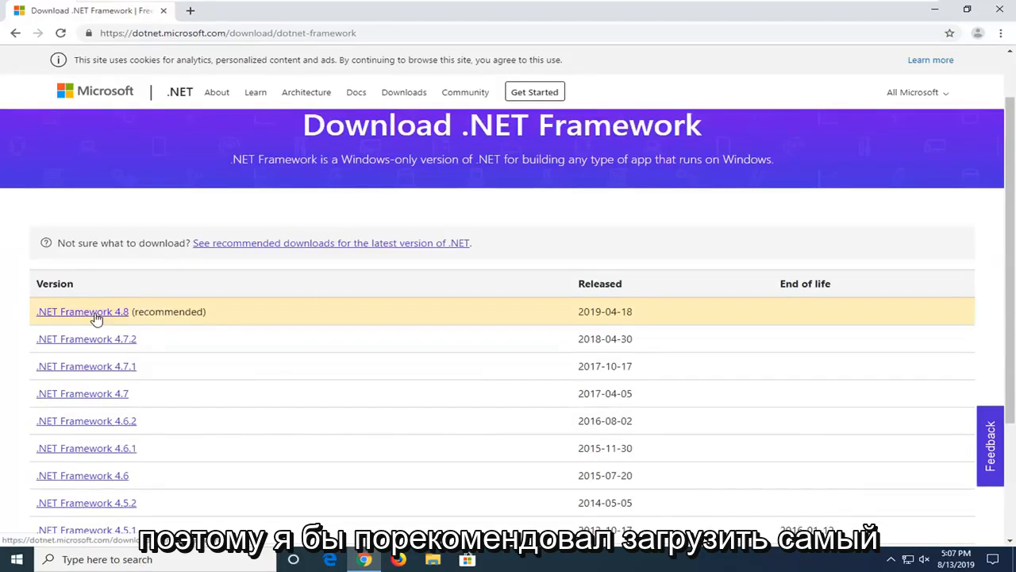
mouse_move(60, 322)
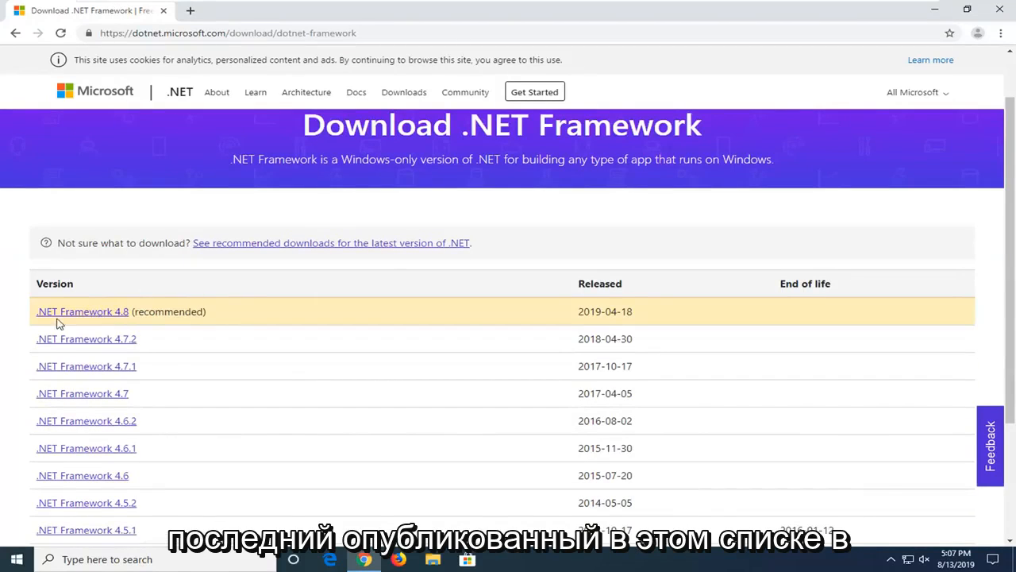
mouse_move(82, 312)
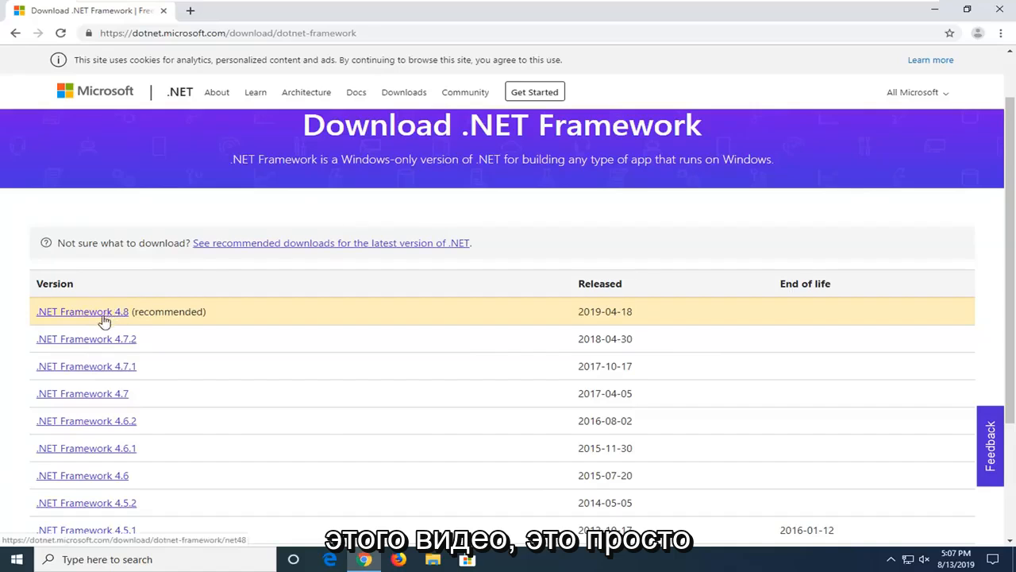
Open the .NET Framework 4.8 page and download the 4.8 Runtime installer
click(82, 312)
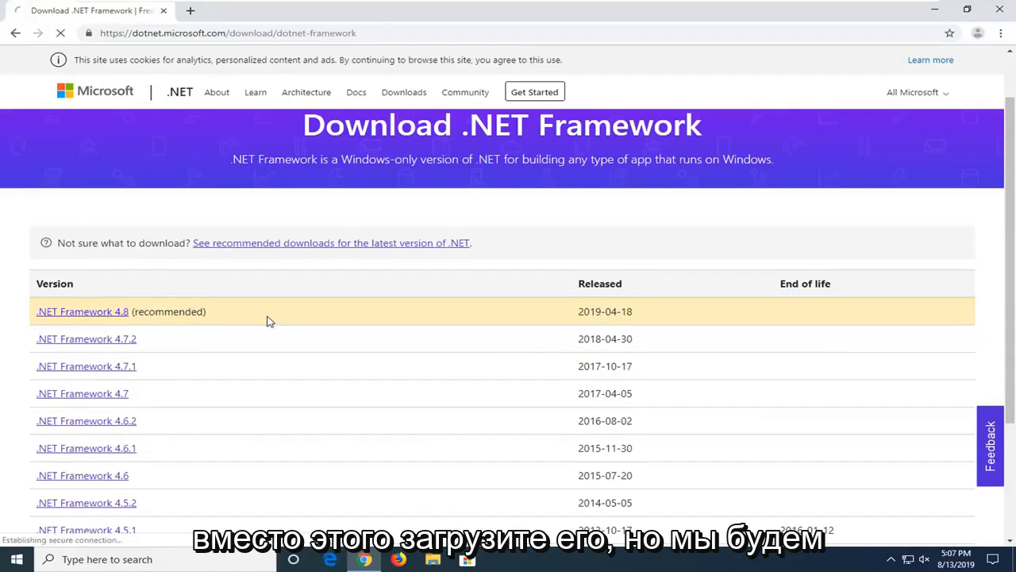
click(82, 311)
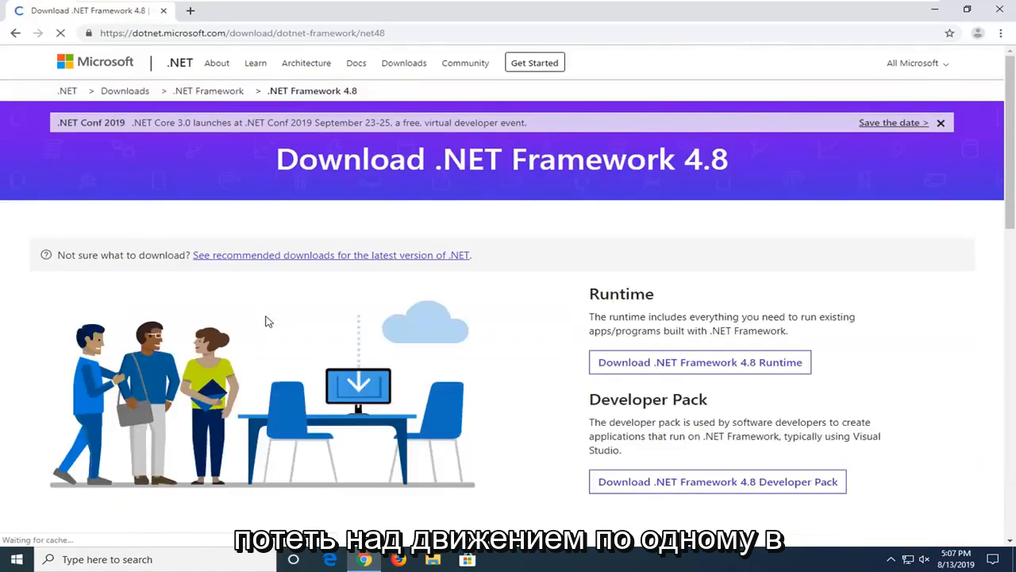
scroll(down, 3)
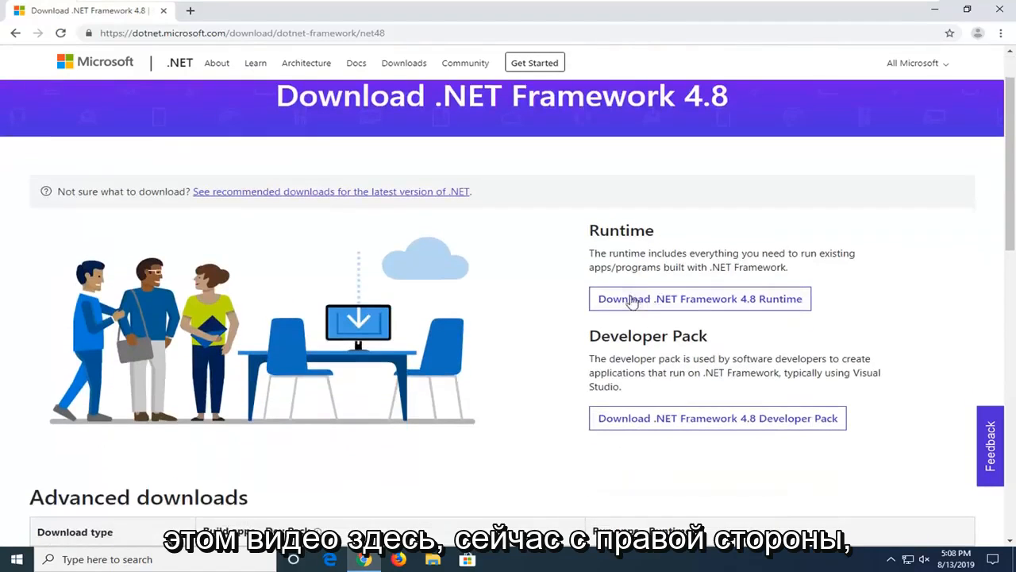
mouse_move(759, 307)
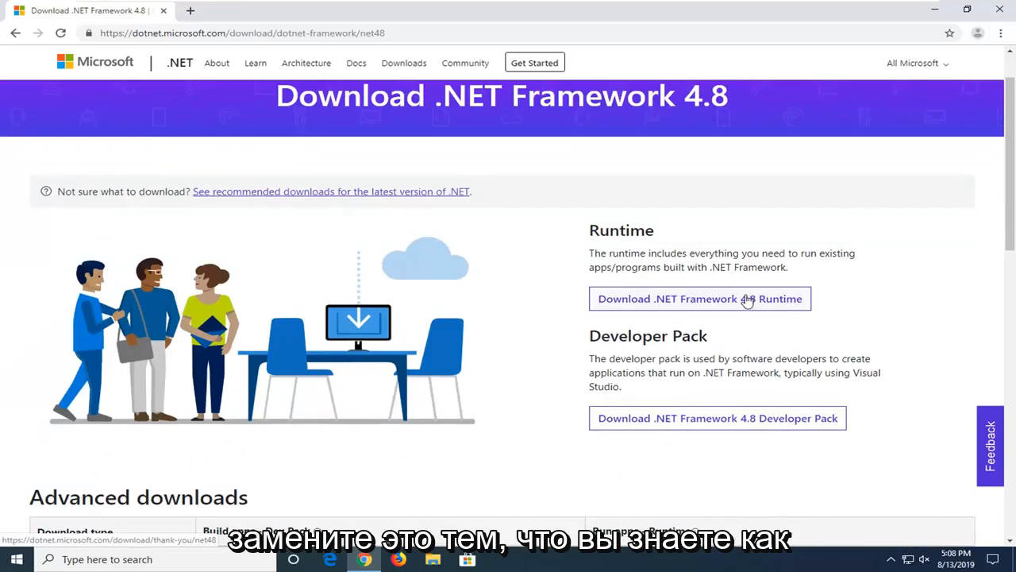
click(699, 298)
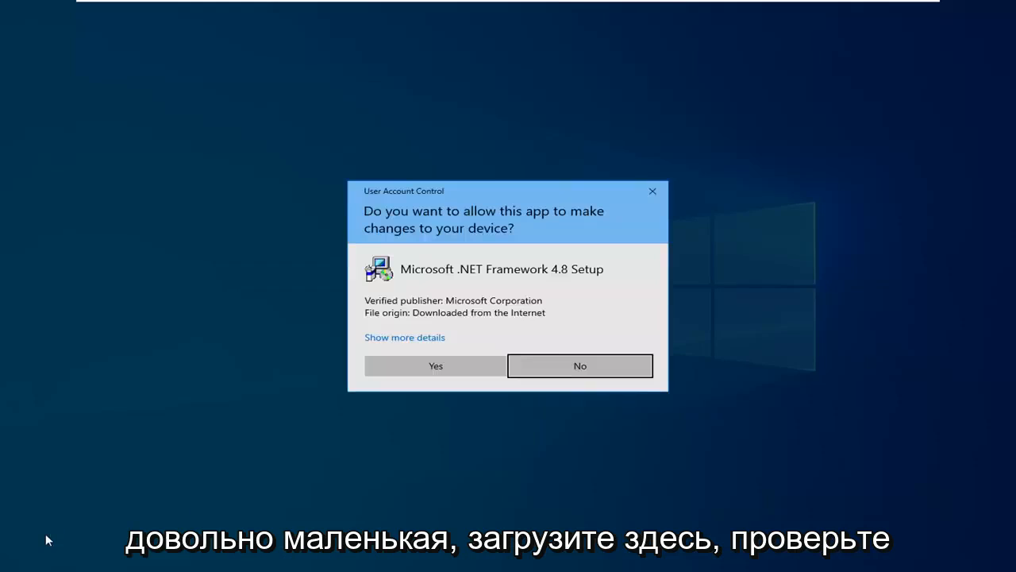
mouse_move(556, 311)
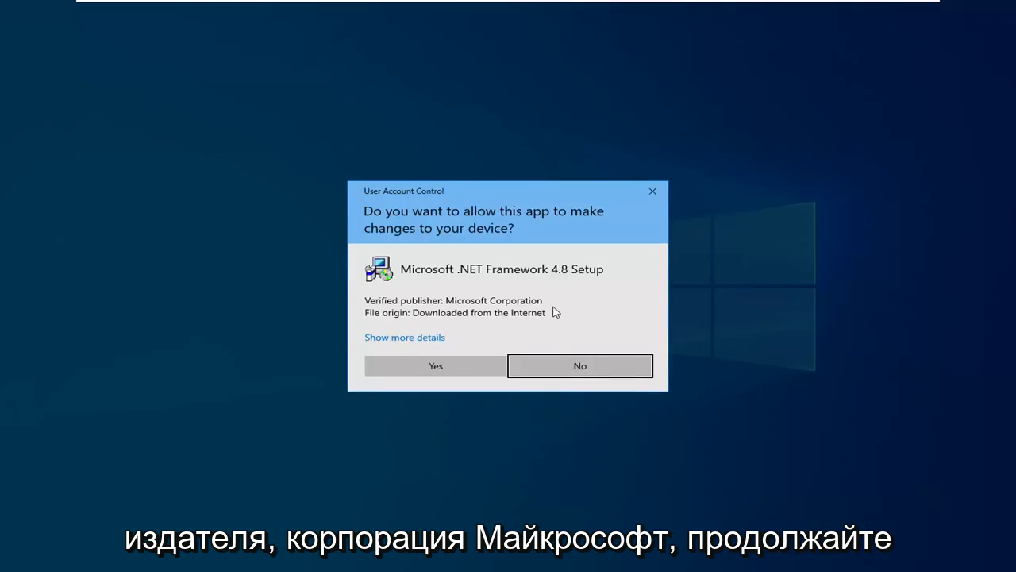
Approve the User Account Control prompt for Microsoft .NET Framework 4.8 Setup
click(436, 365)
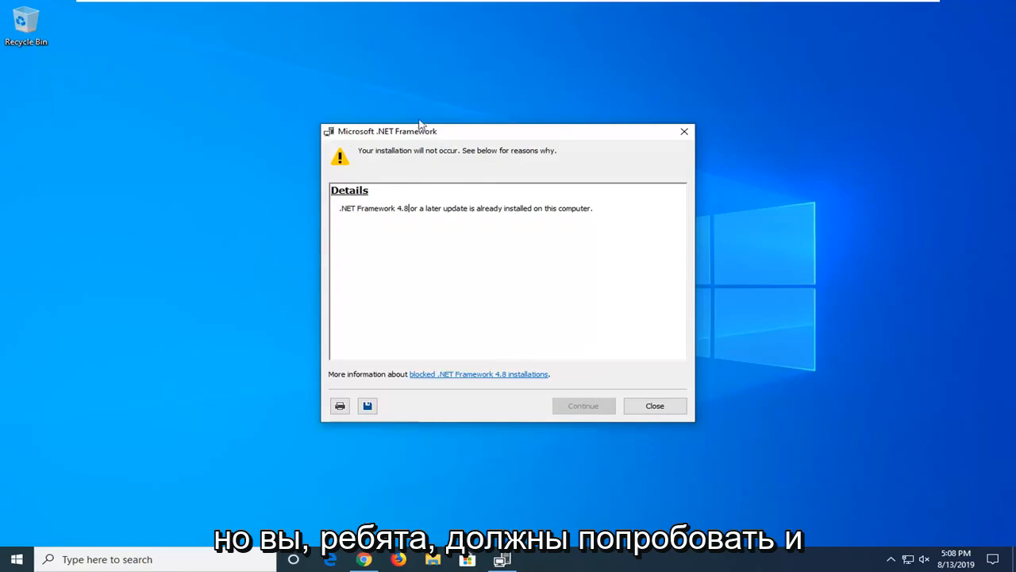
mouse_move(603, 422)
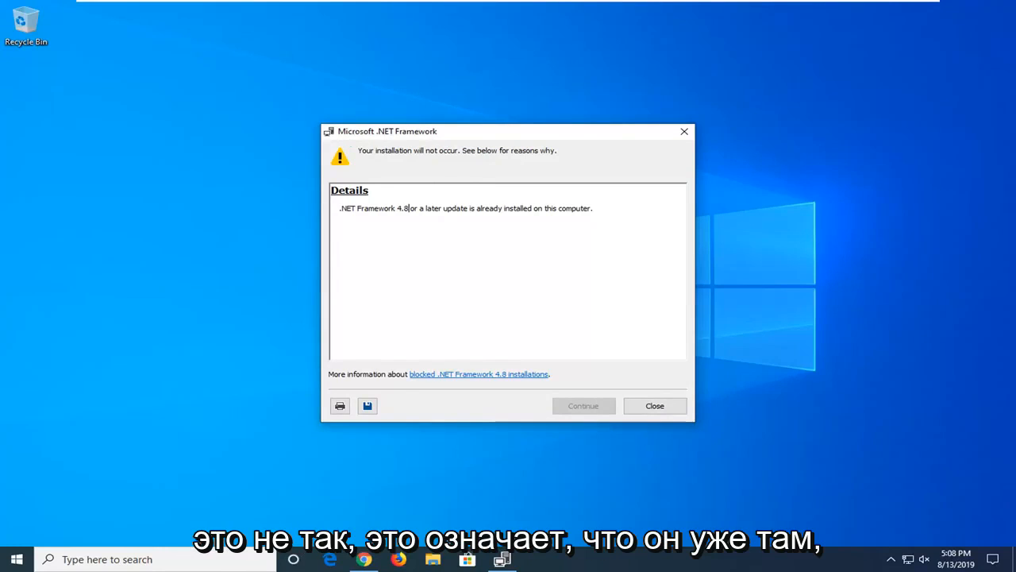
Close the notice that .NET Framework 4.8 or later is already installed
click(655, 406)
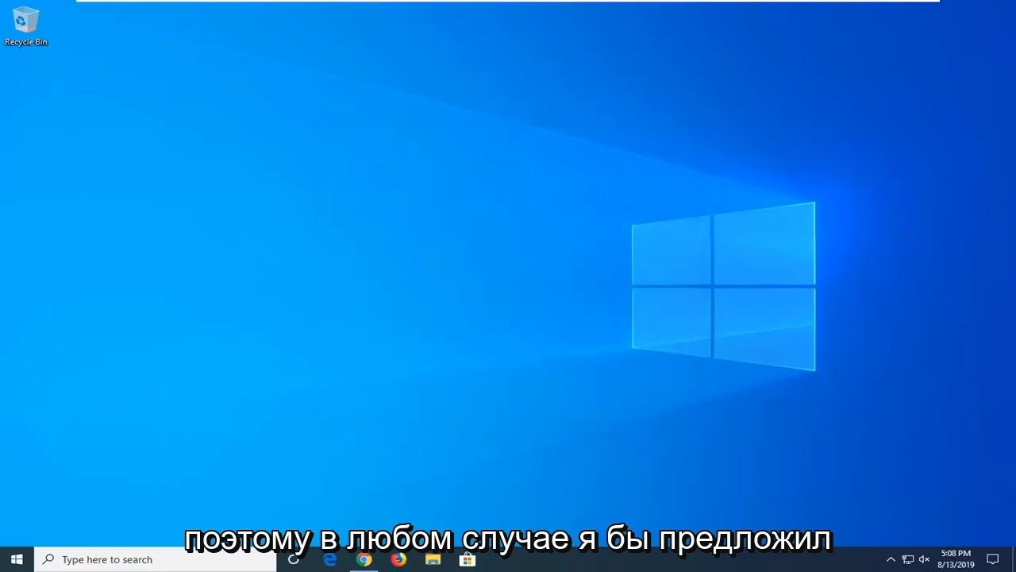